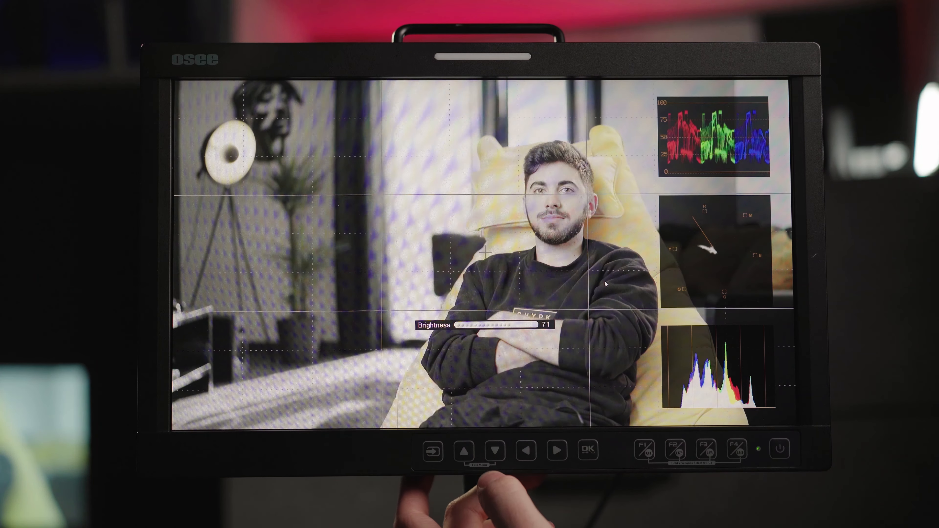
Step: Adjust the picture Brightness slider to 71 over the live camera image
{"action": "left_click", "coordinate": [494, 450]}
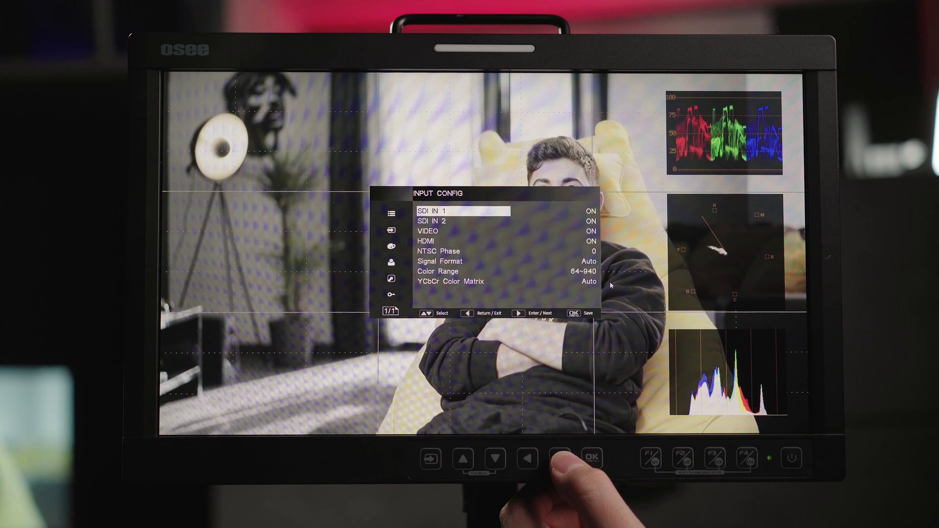
Step: Review INPUT CONFIG, stepping through Signal Format and YCbCr Color Matrix settings
{"action": "left_click", "coordinate": [493, 458]}
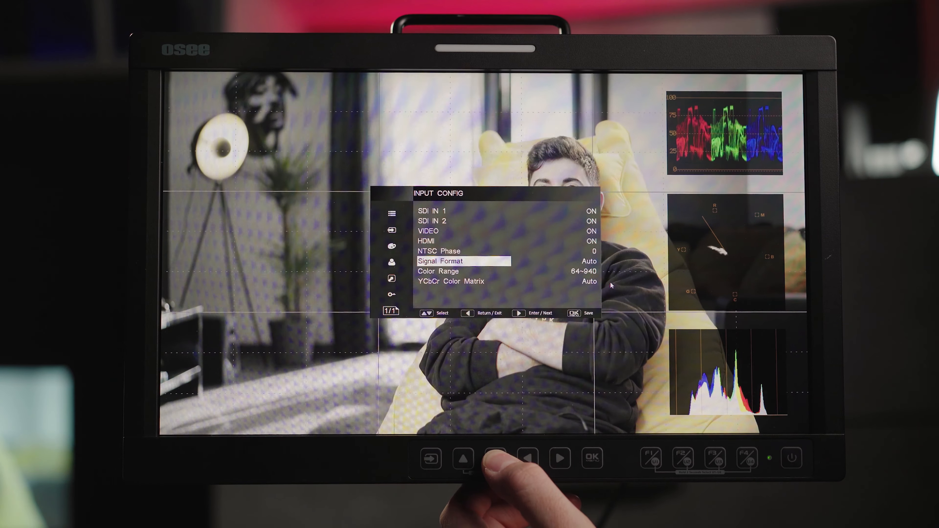
{"action": "left_click", "coordinate": [493, 458]}
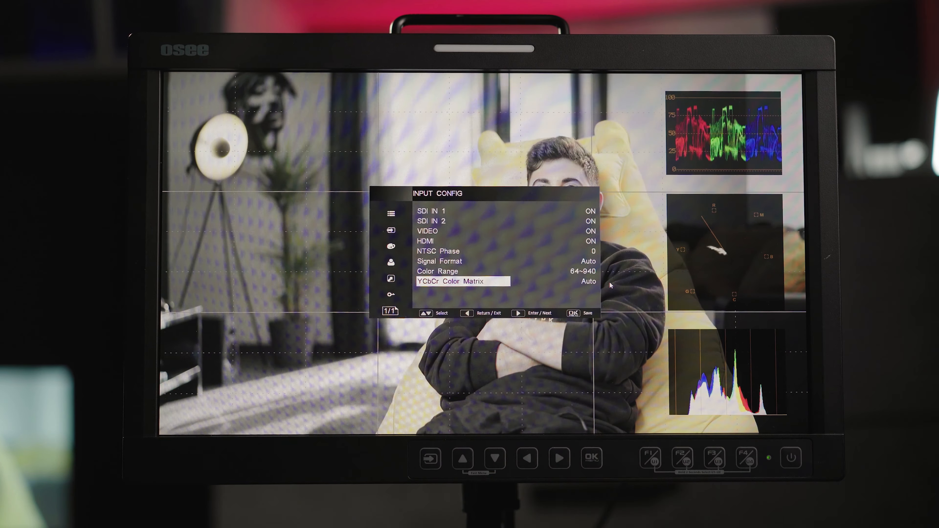
{"action": "left_click", "coordinate": [558, 458]}
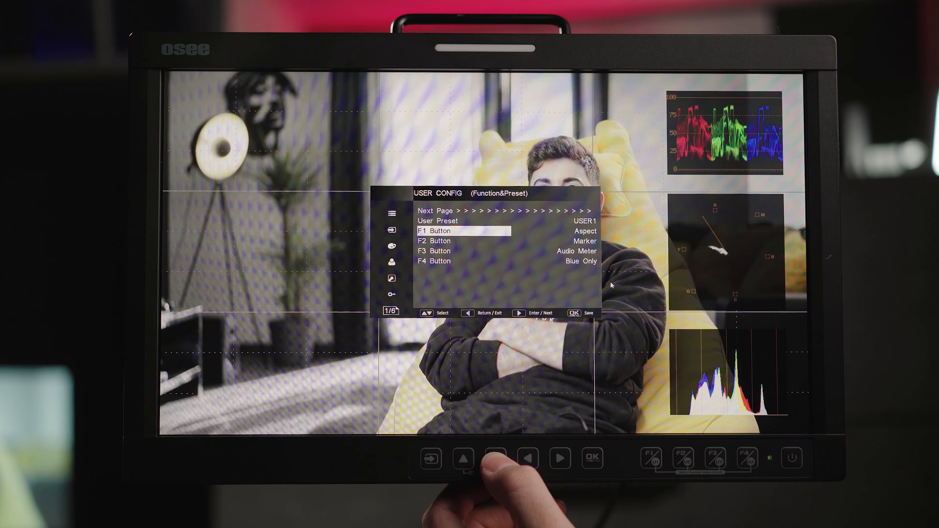
Step: Move through USER CONFIG Function&Preset and Marker pages to Focus&Exposure page 5/6
{"action": "left_click", "coordinate": [493, 459]}
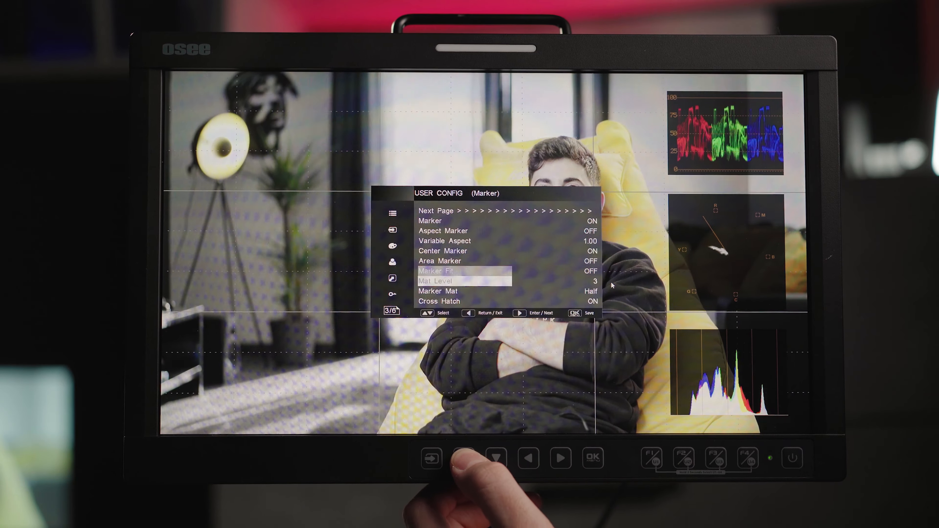
{"action": "left_click", "coordinate": [462, 458]}
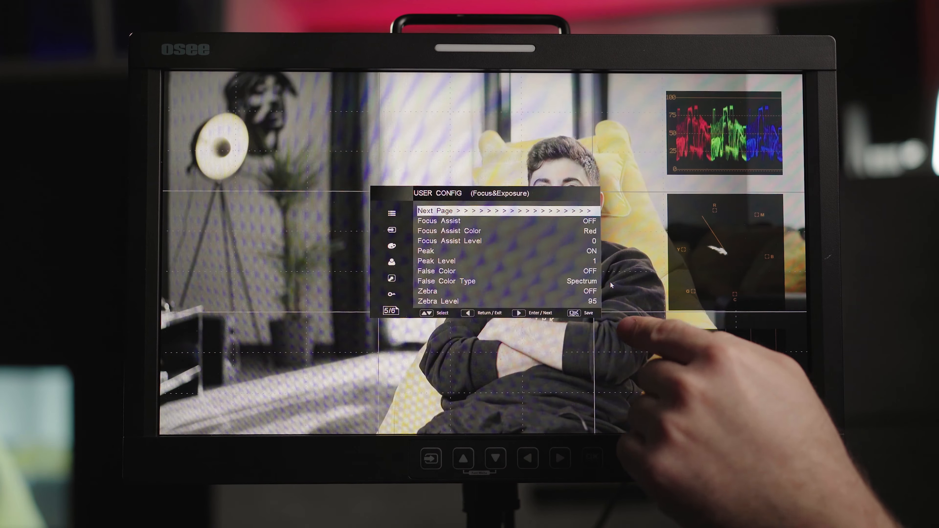
{"action": "left_click", "coordinate": [494, 457]}
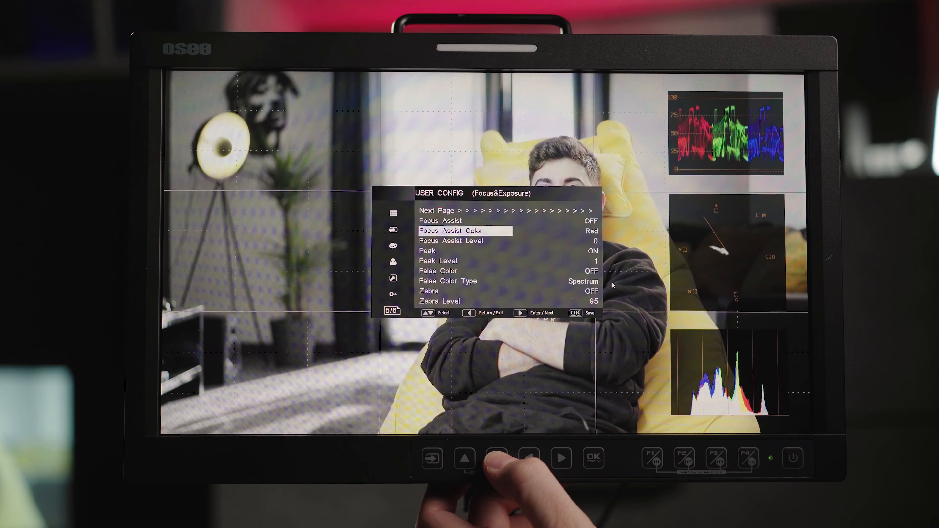